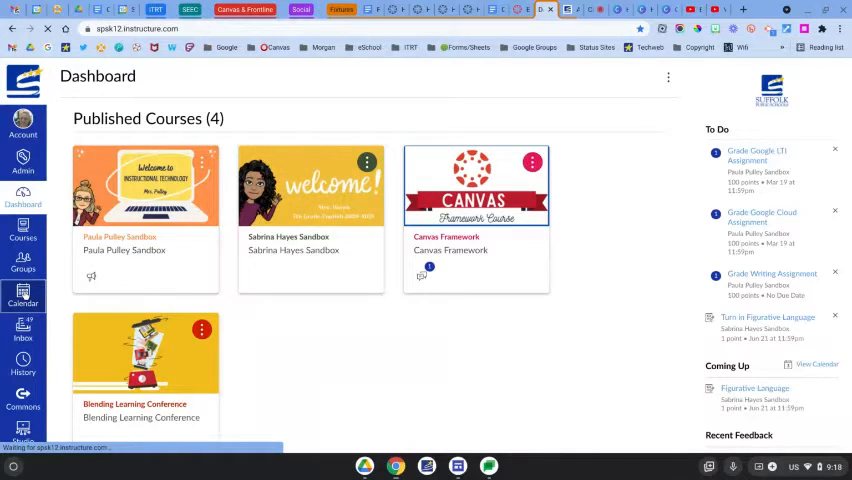
# - Open the Canvas calendar and step to July 2021, then back to June 2021
pyautogui.click(22, 297)
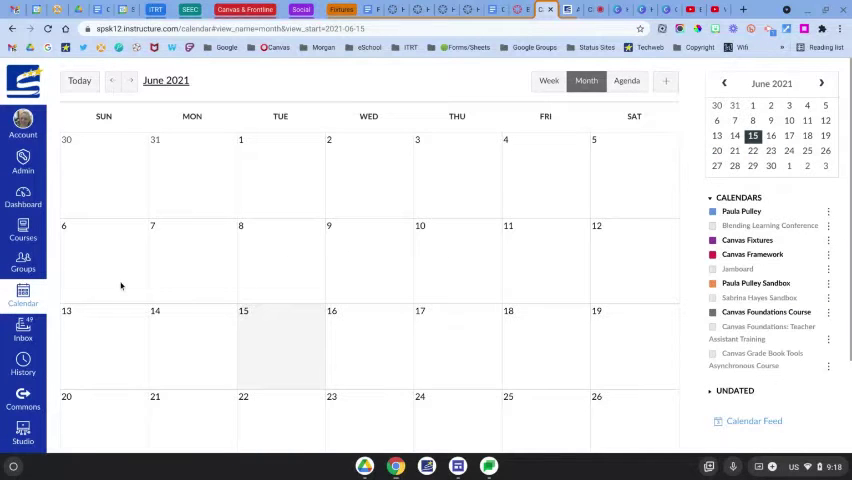
pyautogui.moveTo(130, 135)
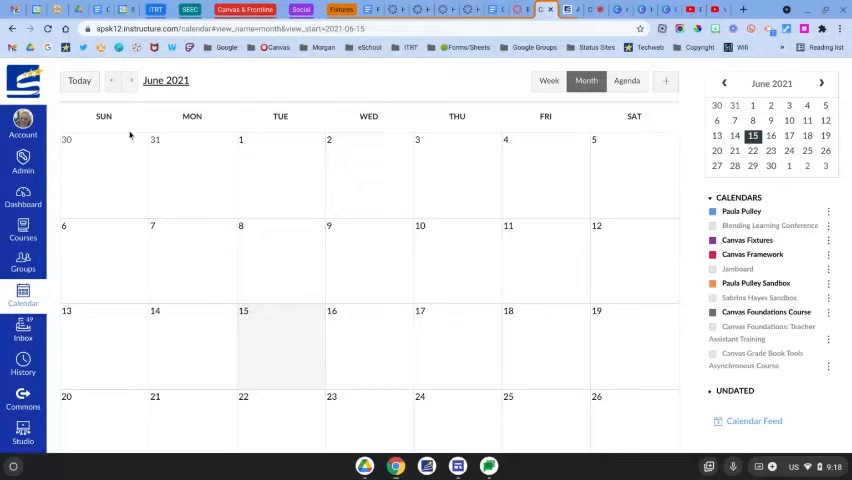
pyautogui.moveTo(574, 131)
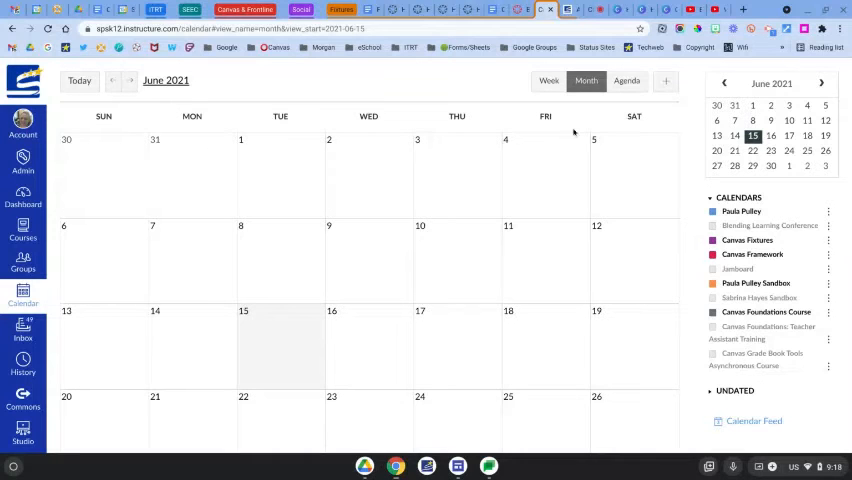
pyautogui.moveTo(146, 99)
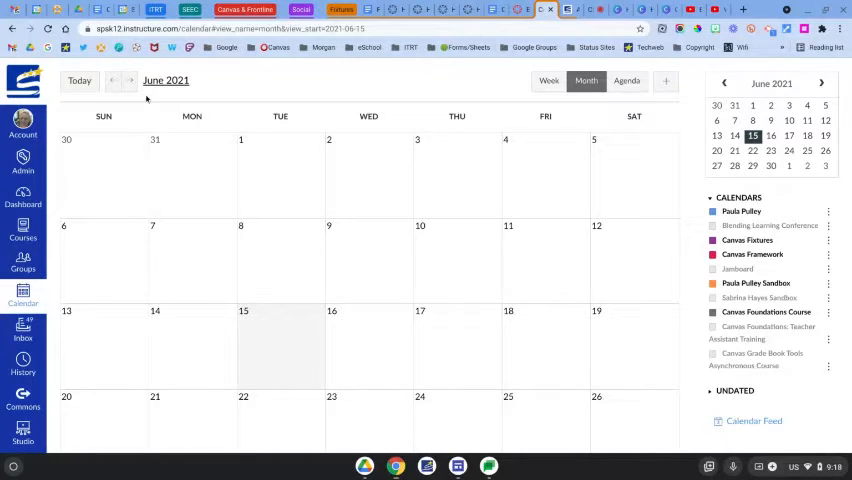
pyautogui.click(131, 81)
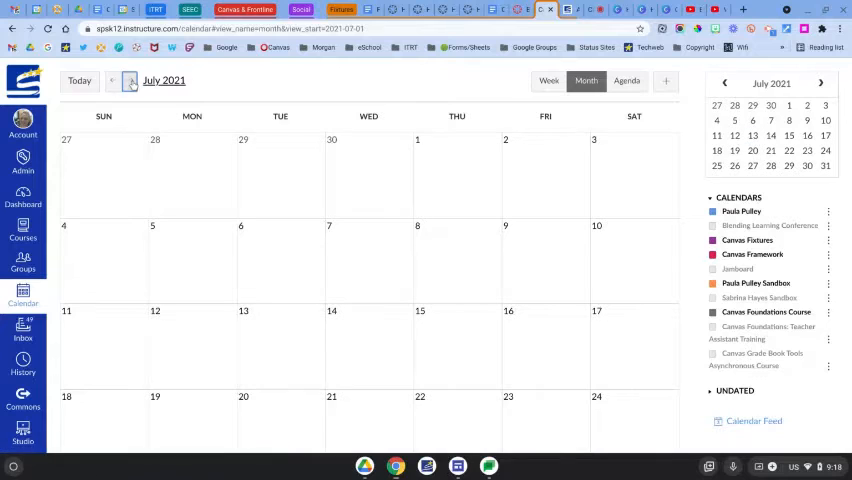
pyautogui.click(112, 82)
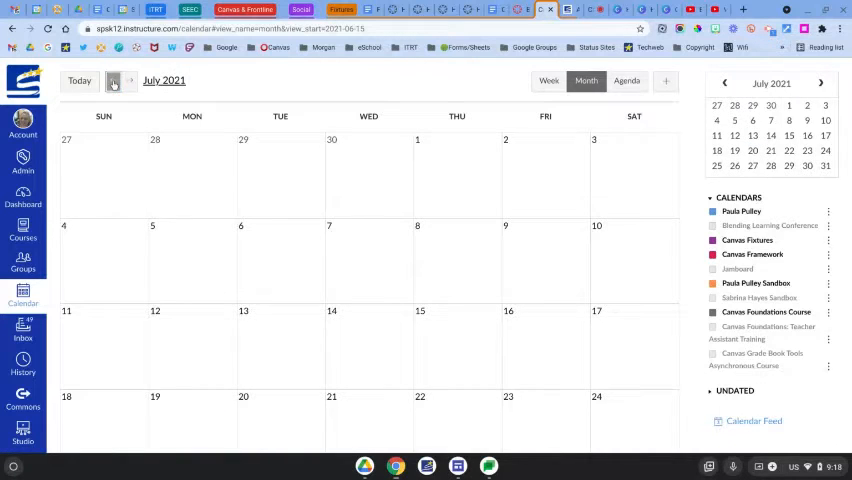
pyautogui.click(114, 81)
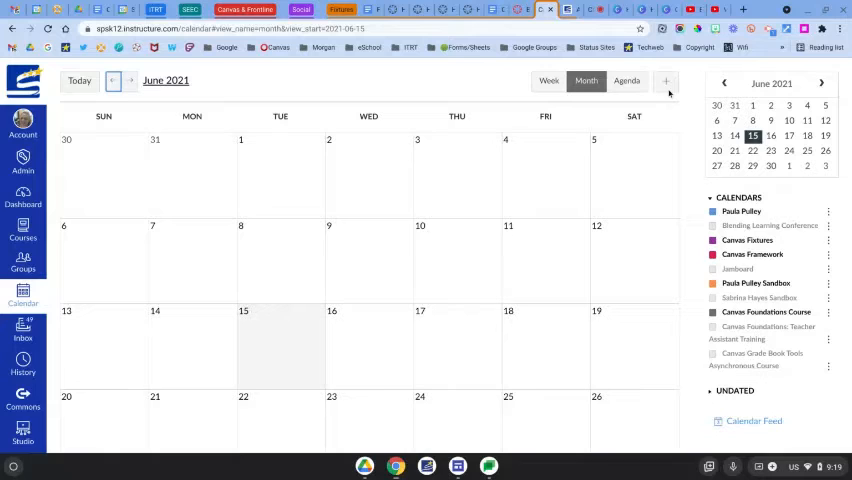
pyautogui.moveTo(666, 81)
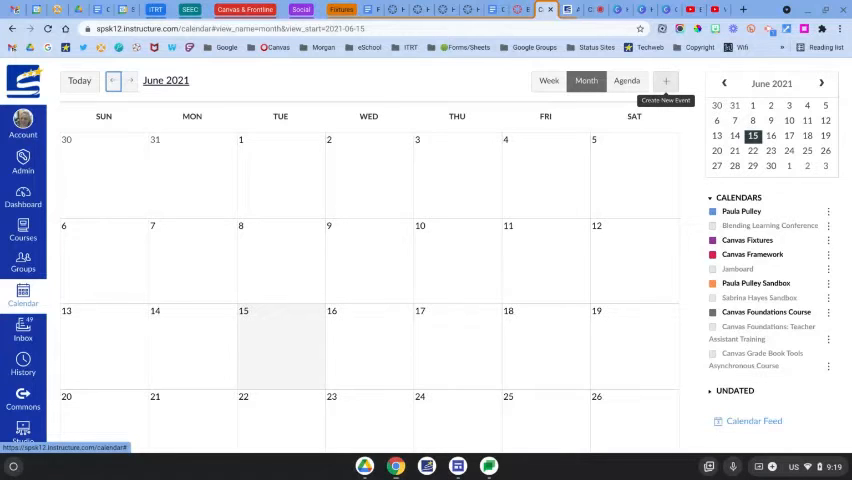
pyautogui.moveTo(280, 133)
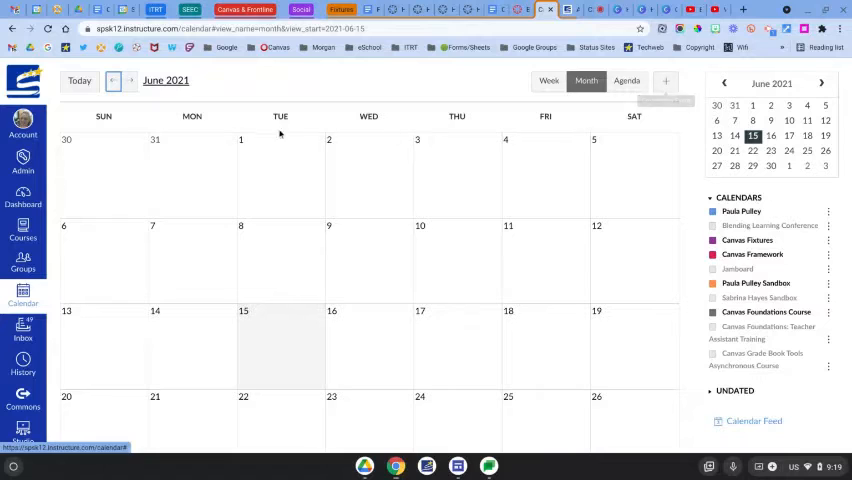
pyautogui.moveTo(547, 217)
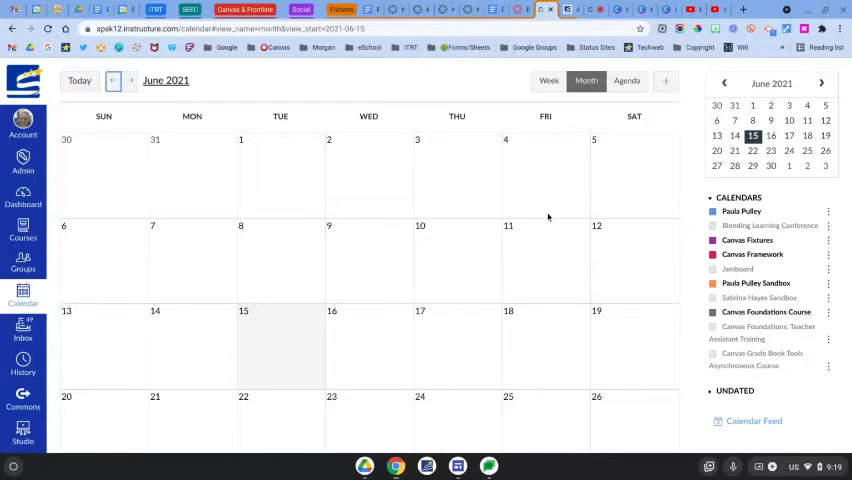
pyautogui.click(548, 80)
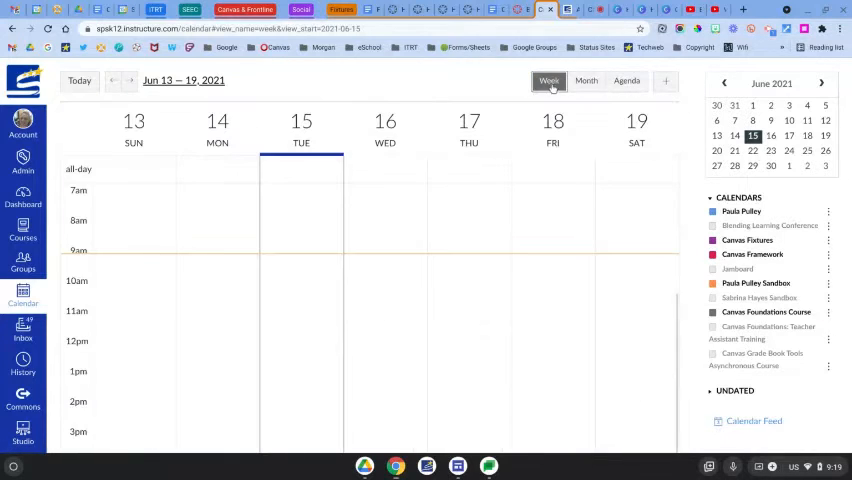
pyautogui.click(627, 80)
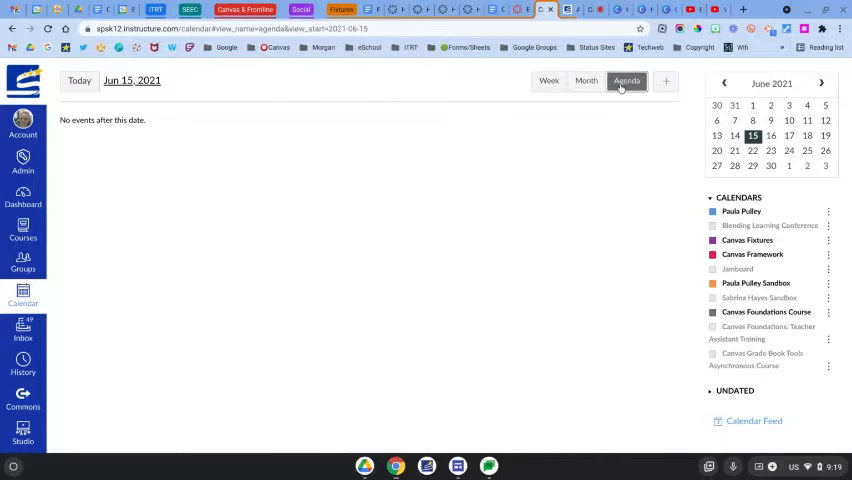
pyautogui.click(586, 81)
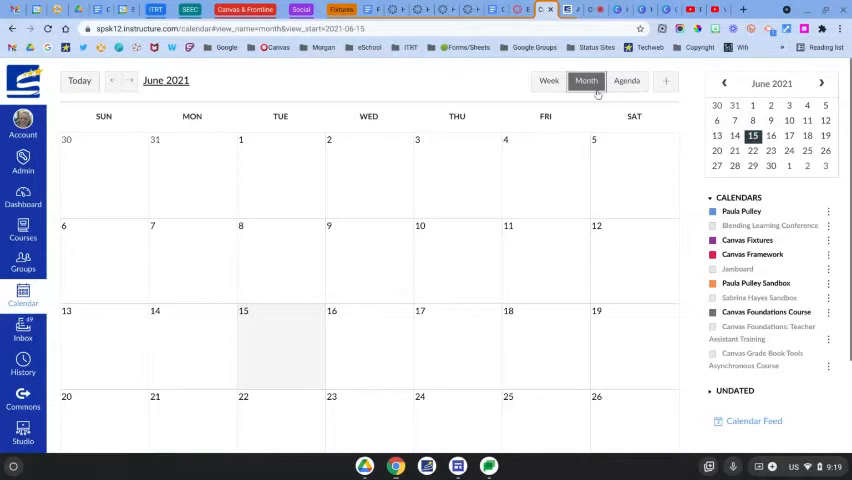
pyautogui.click(665, 81)
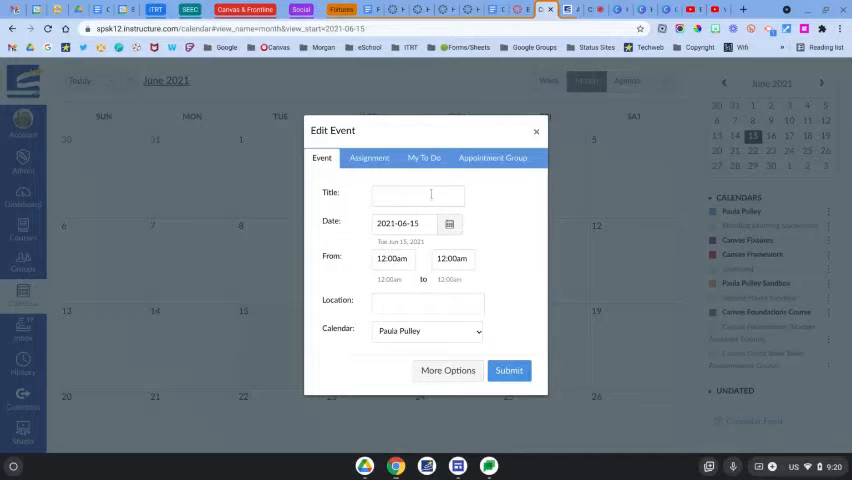
# - Title the event 'Prom' on June 18 with an 11:00pm end time
pyautogui.write('Prom')
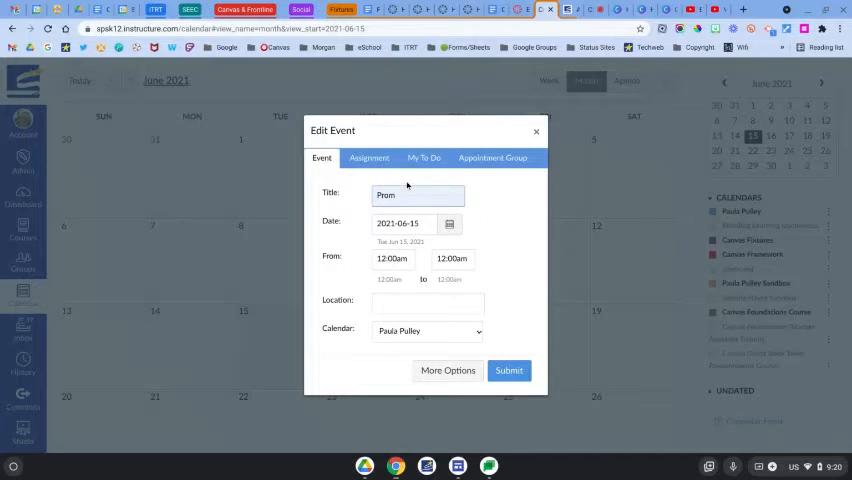
pyautogui.click(449, 223)
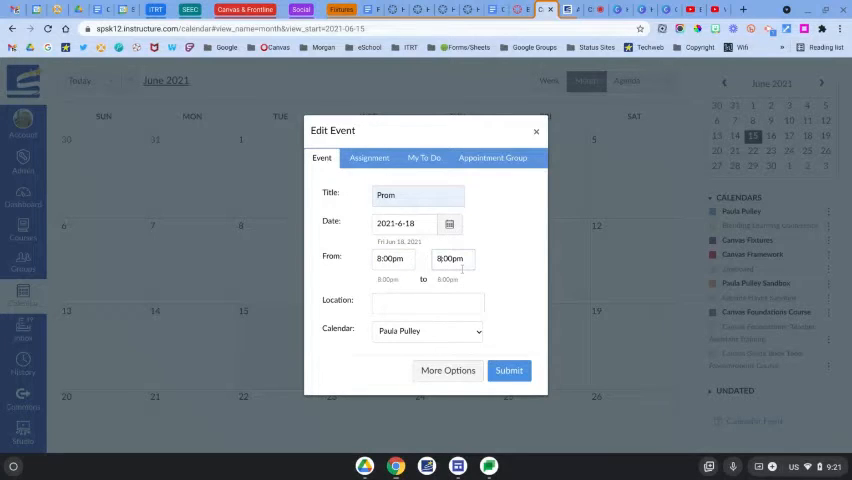
pyautogui.write('11:00pm')
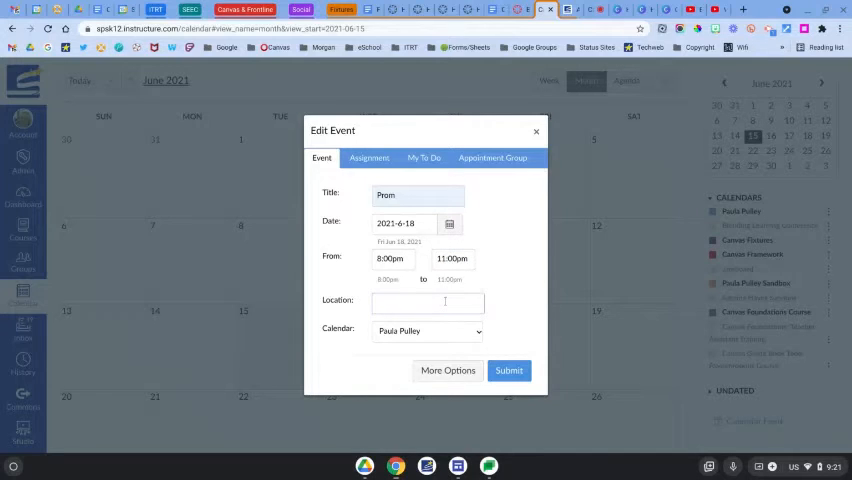
# - Set the location to School Gym and assign the Paula Pulley Sandbox calendar
pyautogui.write('School')
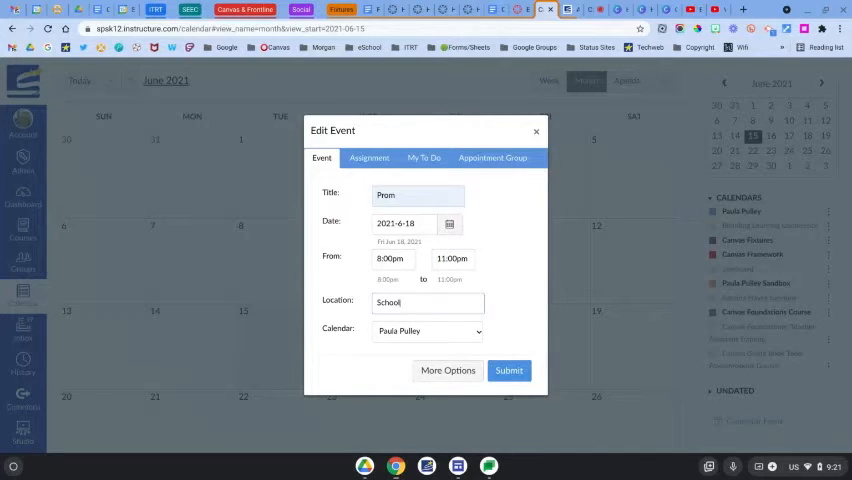
pyautogui.write('Gym')
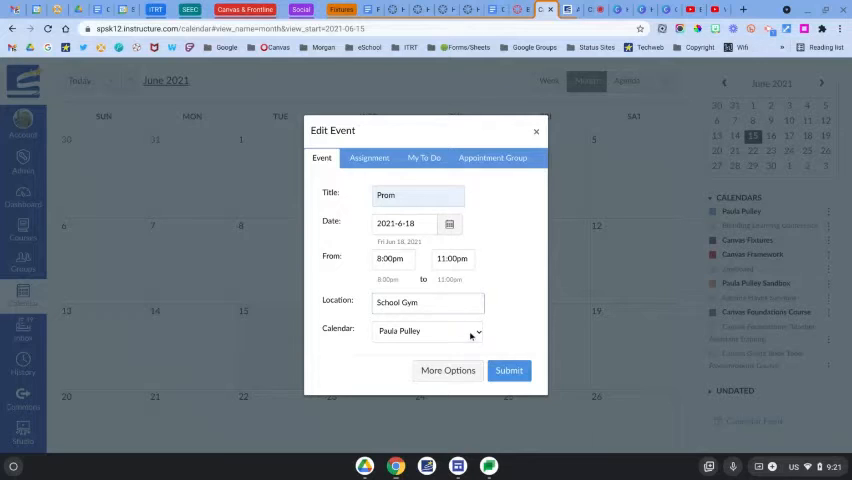
pyautogui.click(477, 331)
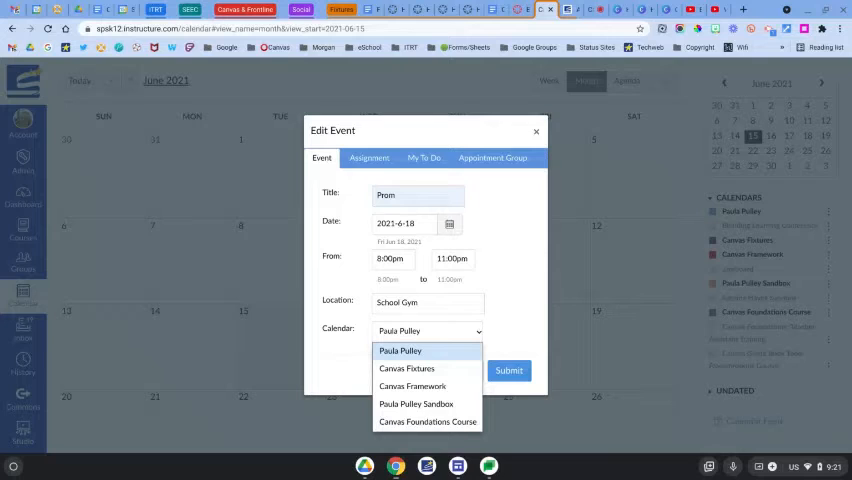
pyautogui.moveTo(417, 404)
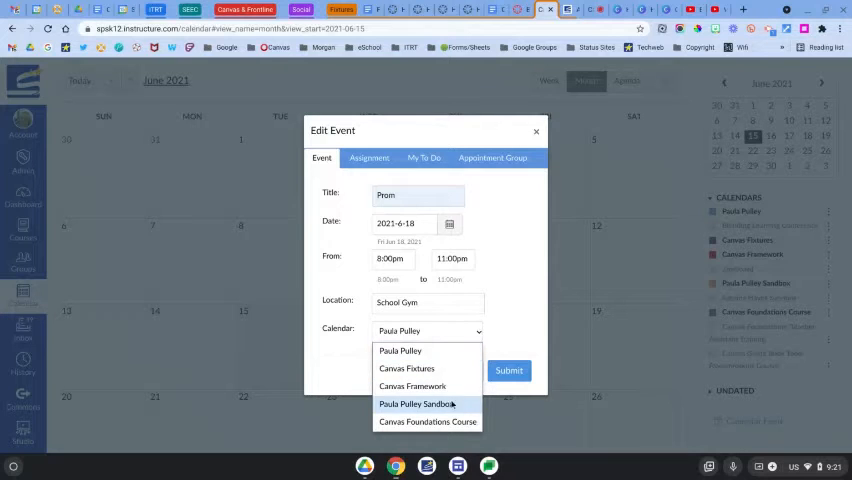
pyautogui.moveTo(407, 368)
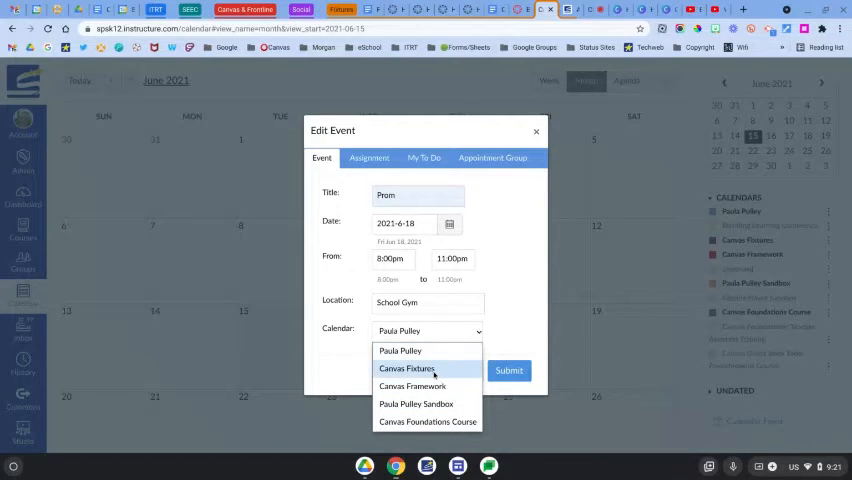
pyautogui.click(416, 404)
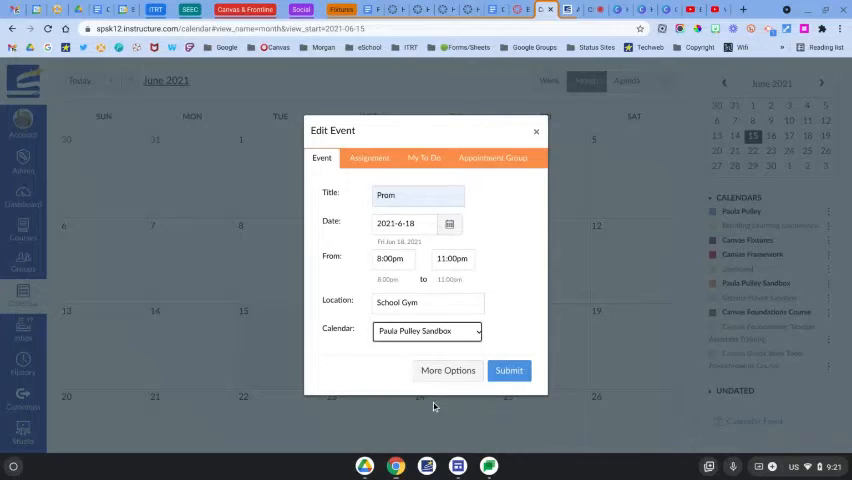
pyautogui.moveTo(447, 390)
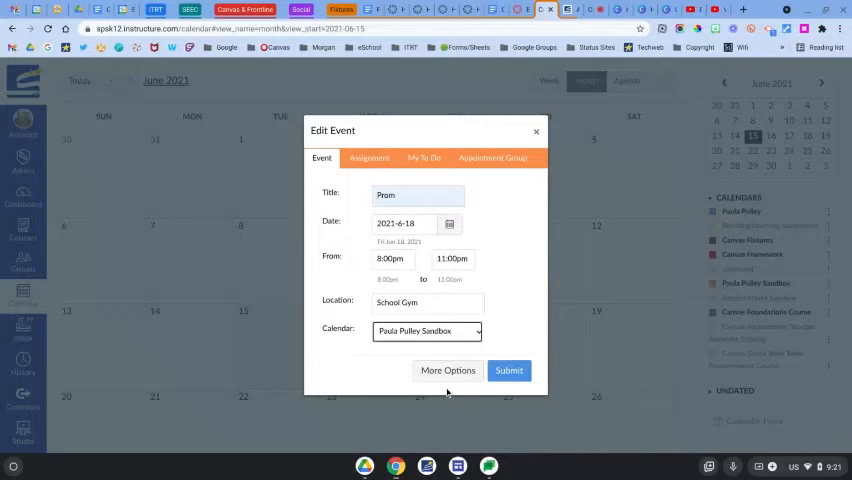
pyautogui.click(447, 370)
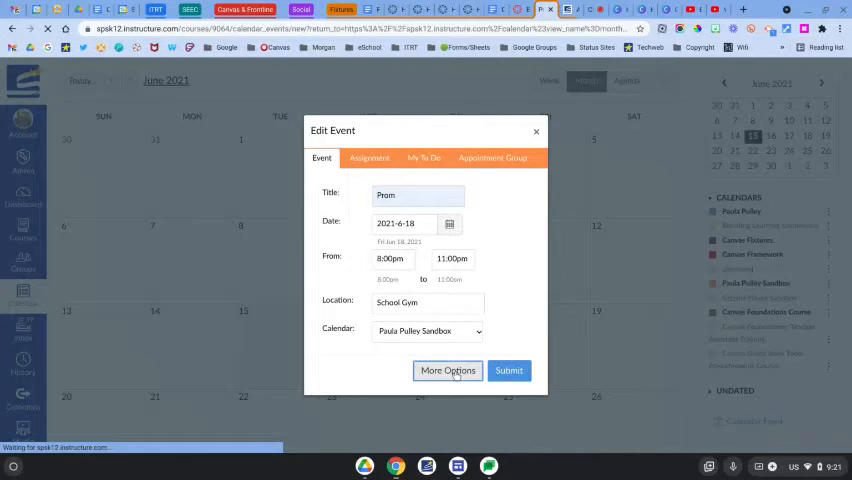
# - Review Prom's date, 8–11pm times and School Gym location, then create the event
pyautogui.click(447, 370)
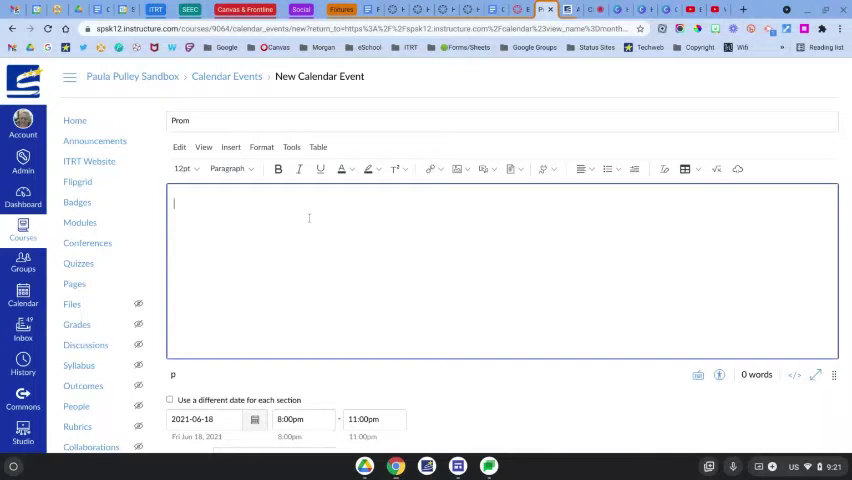
pyautogui.scroll(-3)
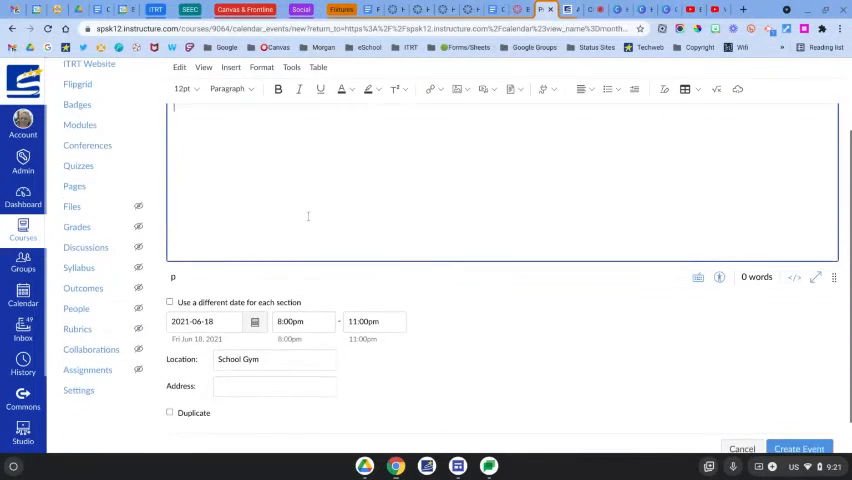
pyautogui.scroll(-3)
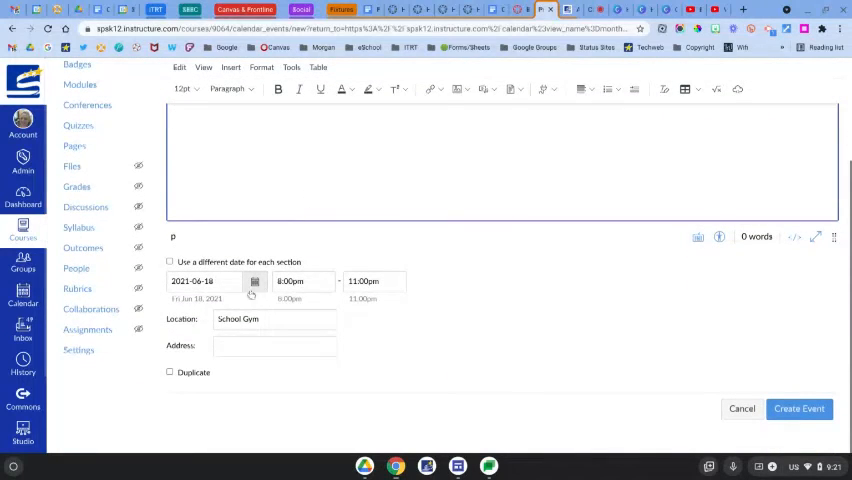
pyautogui.click(275, 345)
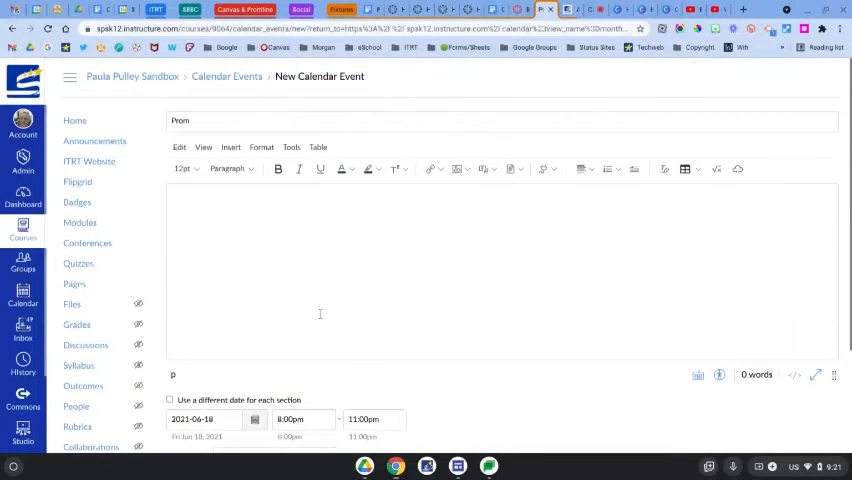
pyautogui.click(798, 408)
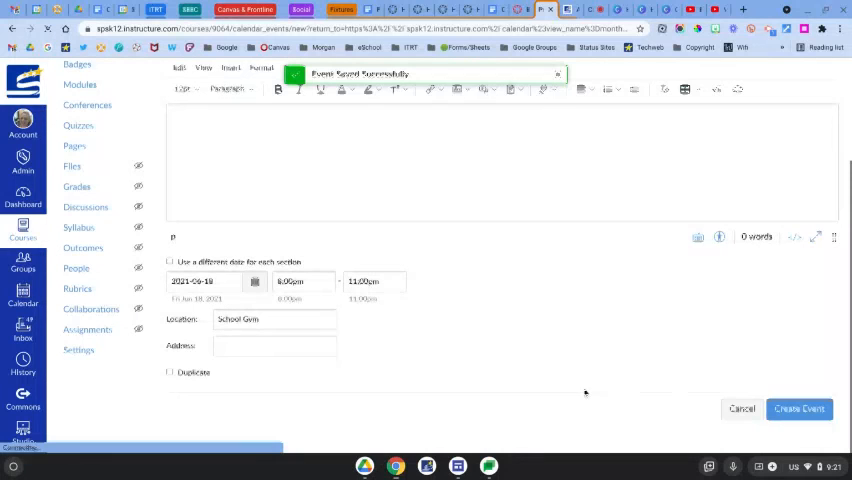
pyautogui.click(799, 408)
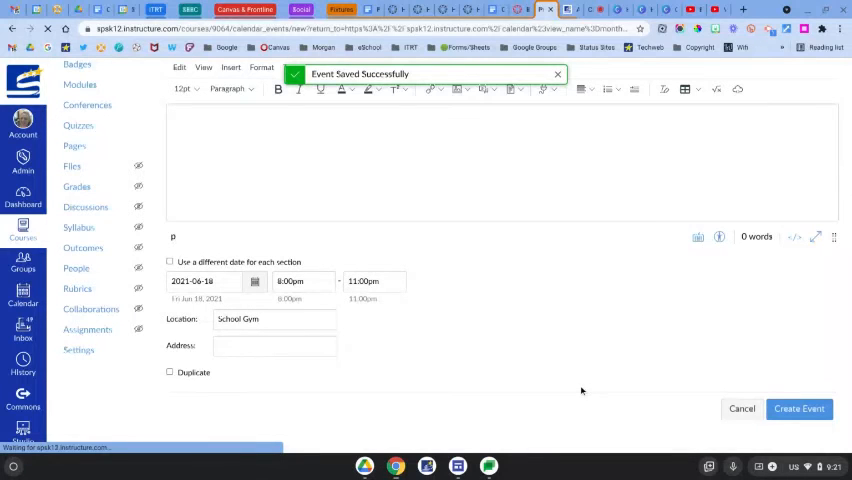
pyautogui.click(798, 408)
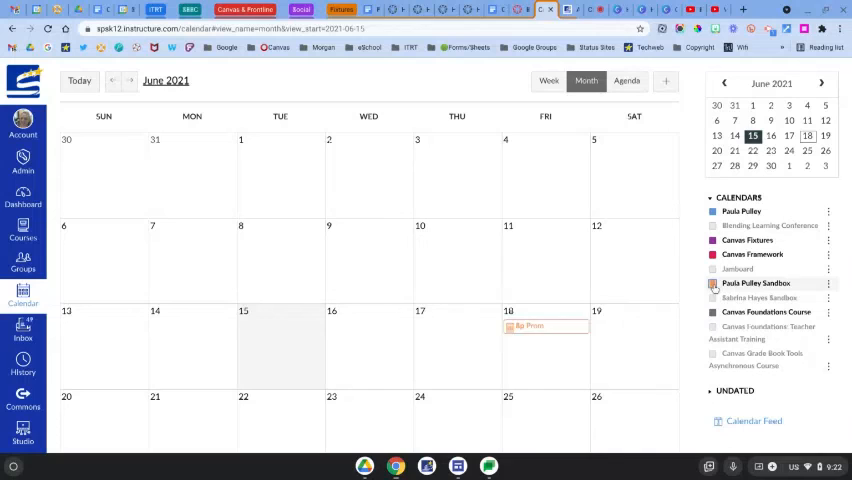
# - Hide and re-show Paula Pulley Sandbox events to confirm Prom appears on June 18
pyautogui.click(713, 283)
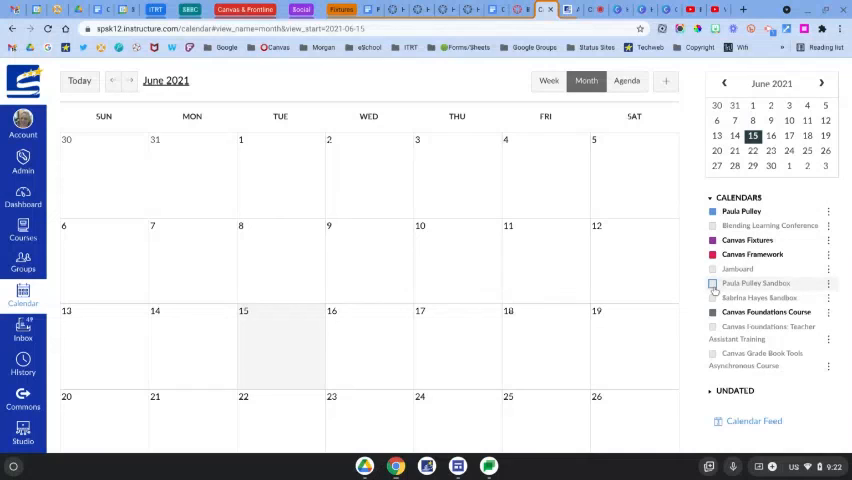
pyautogui.click(712, 283)
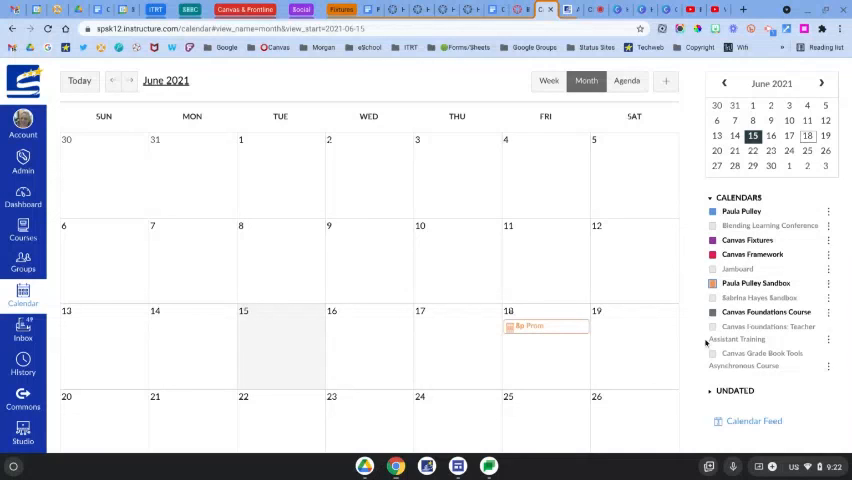